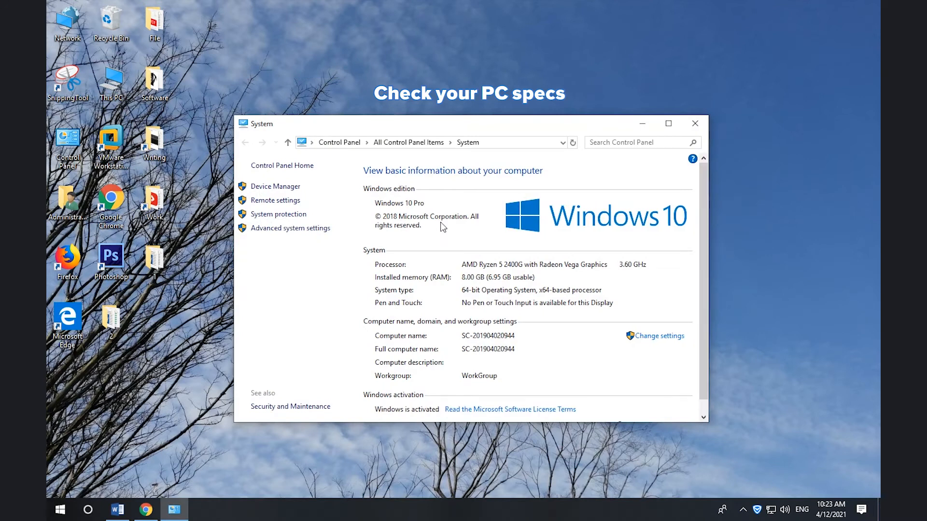
mouse_move(443, 223)
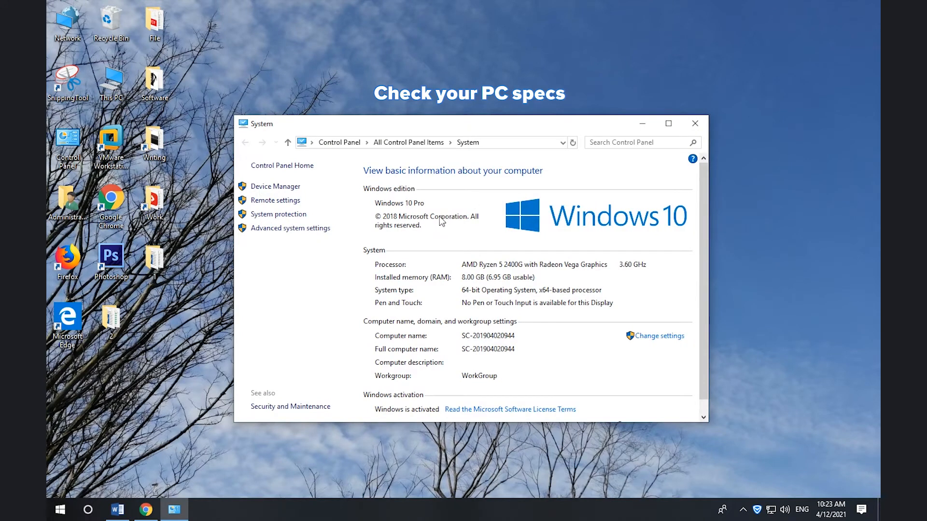
mouse_move(531, 309)
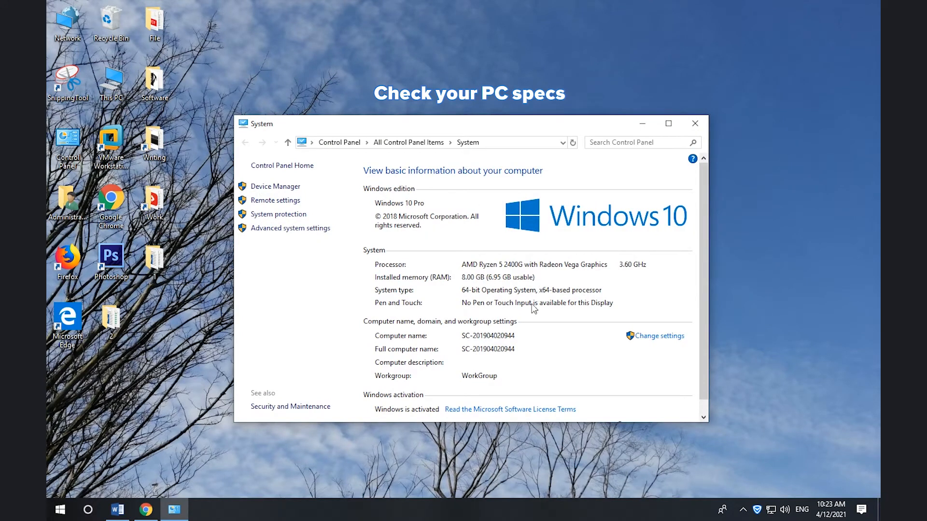
Step: Scroll the Control Panel System page down to the Windows Product ID, then close it
scroll("down", 3)
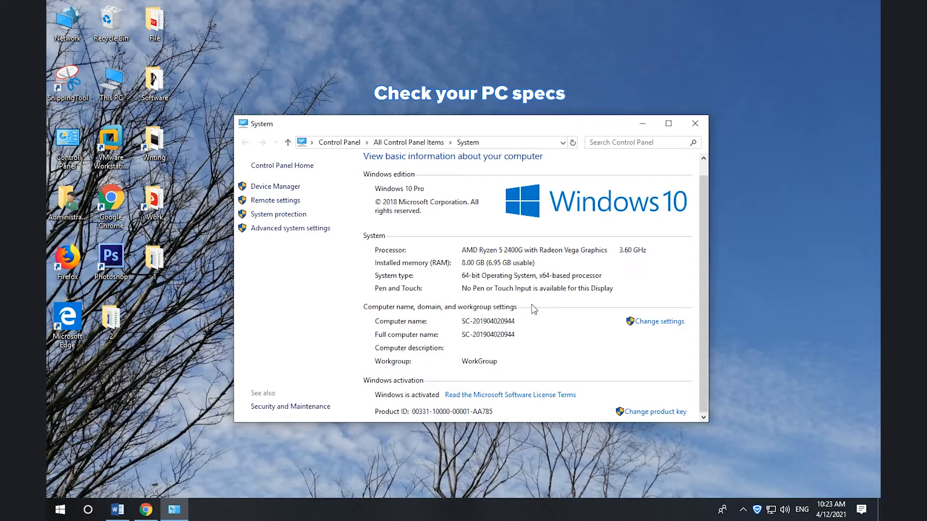
left_click(695, 123)
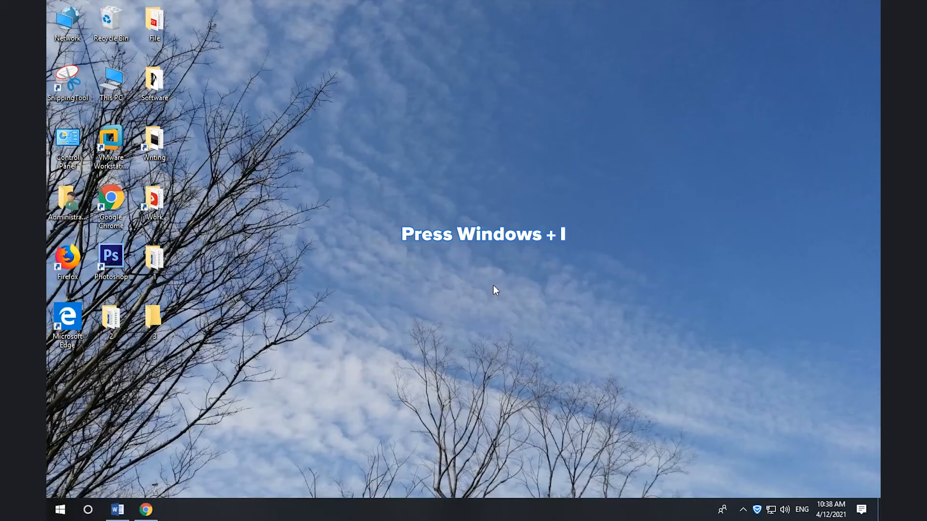
Step: View the device specs and Windows 10 Pro 1809 on Settings' System > About page, then close Settings
key("win+i")
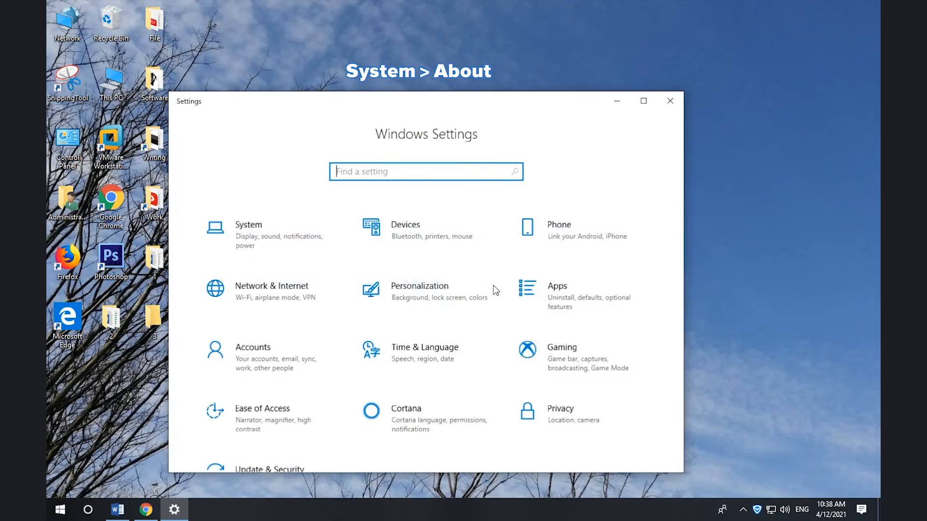
left_click(248, 235)
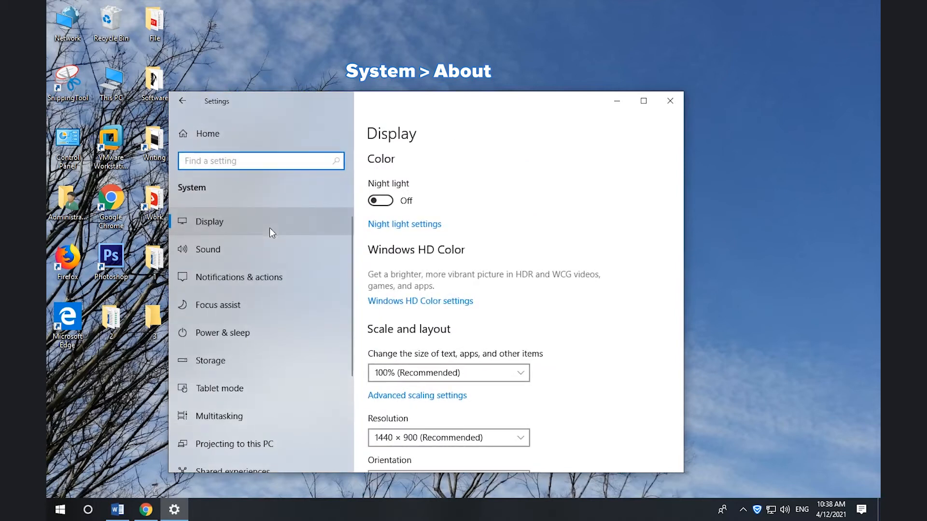
scroll("down", 3)
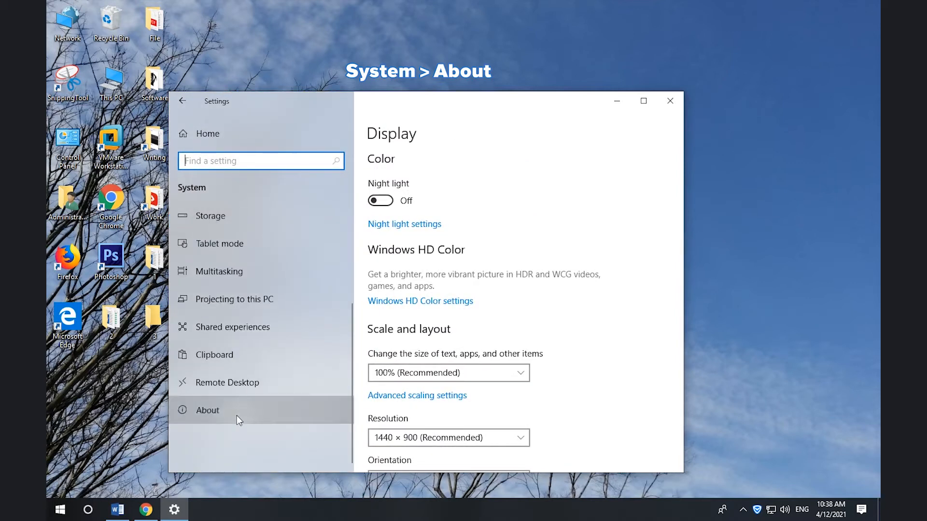
left_click(207, 410)
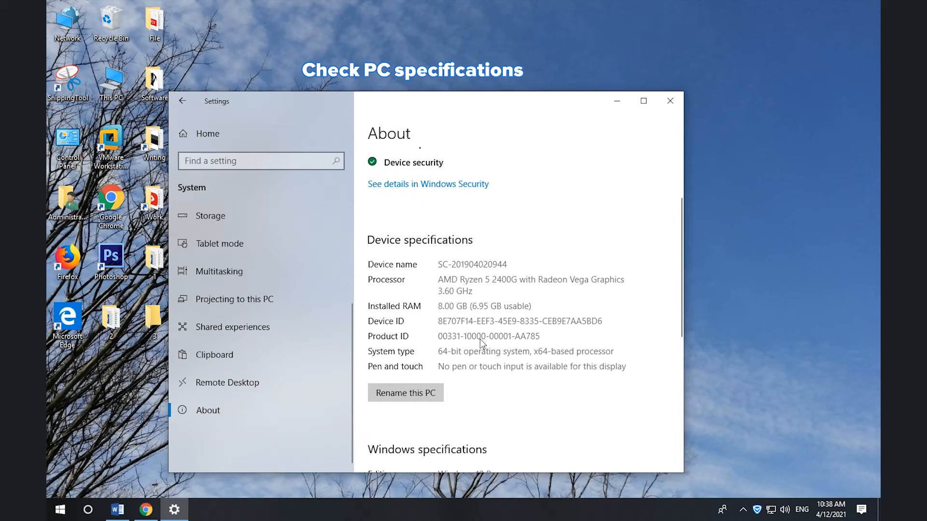
scroll("down", 3)
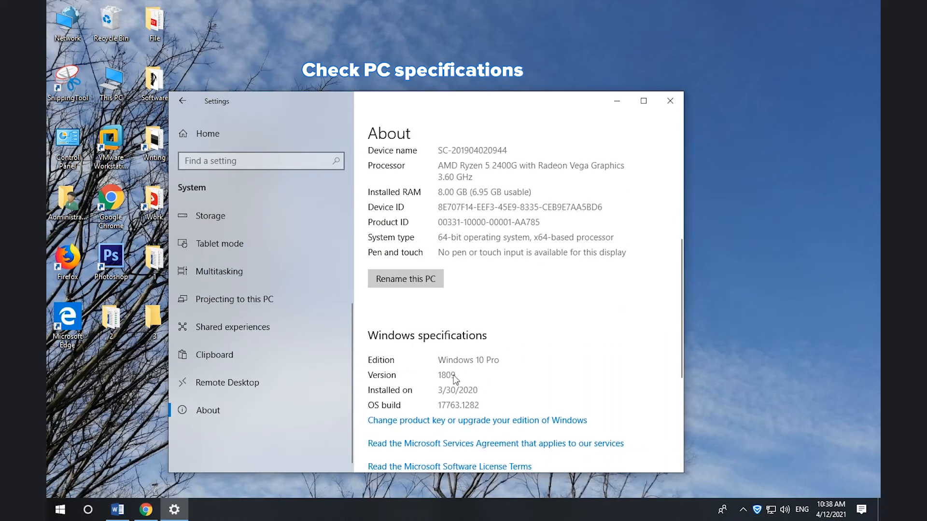
left_click(670, 100)
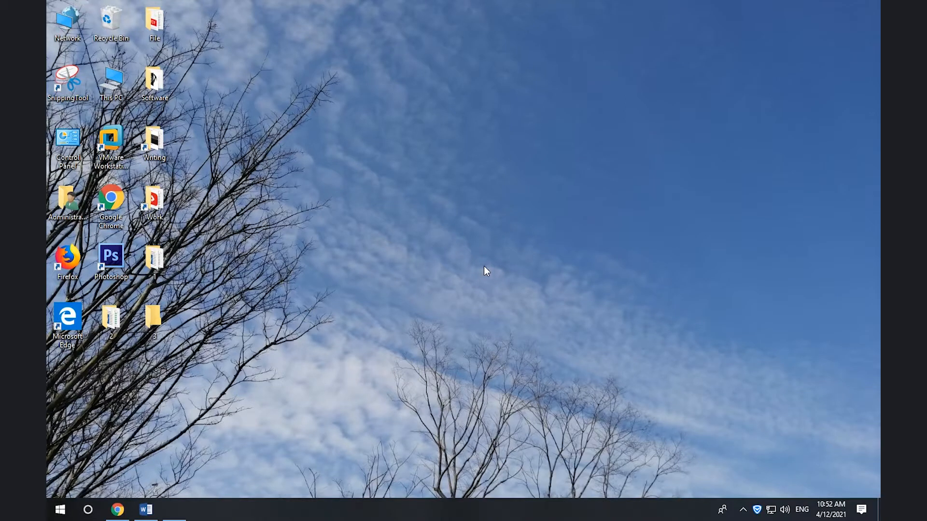
Step: Launch msinfo32 from Run and scroll the System Summary down to the Hyper-V entries
key("Win+r")
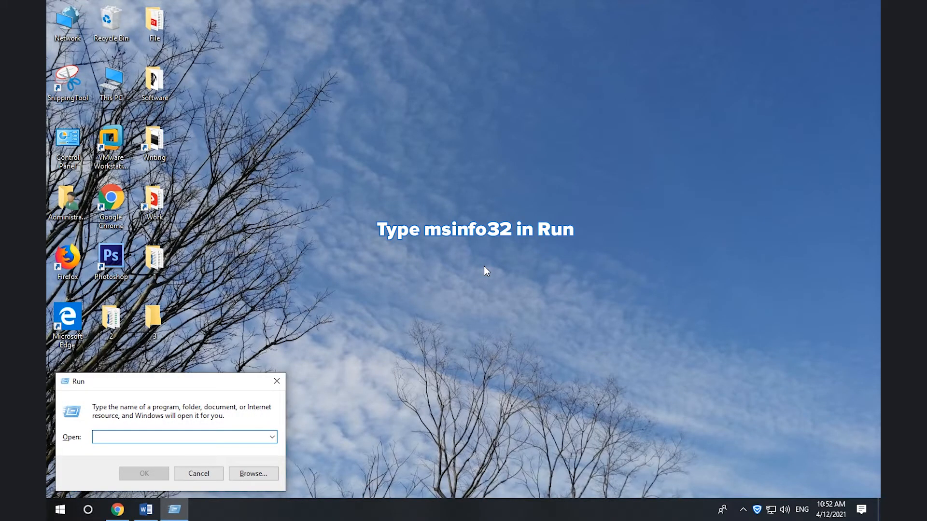
type("msinfo32")
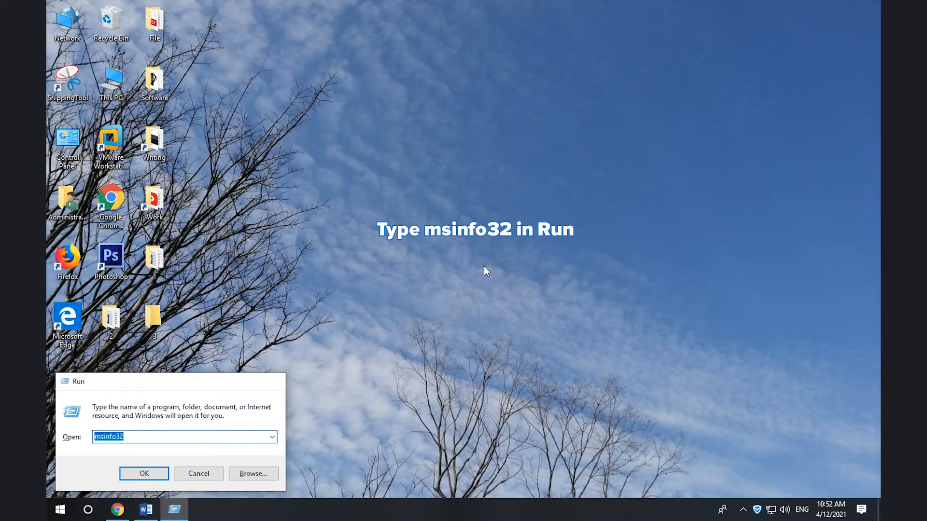
left_click(144, 474)
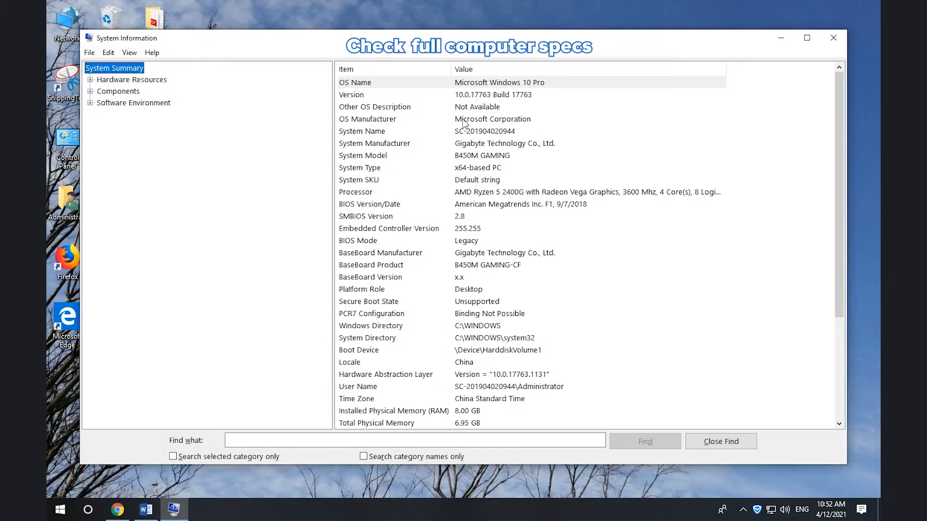
mouse_move(396, 142)
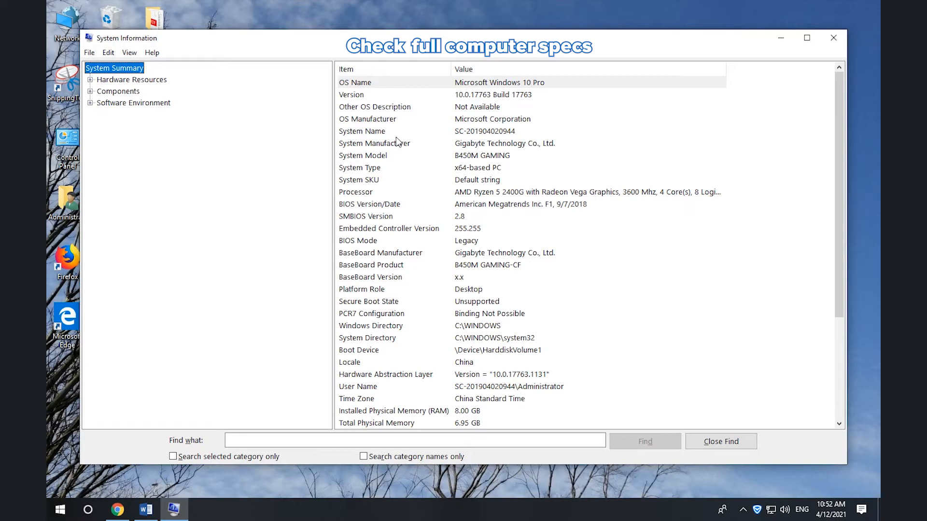
mouse_move(447, 255)
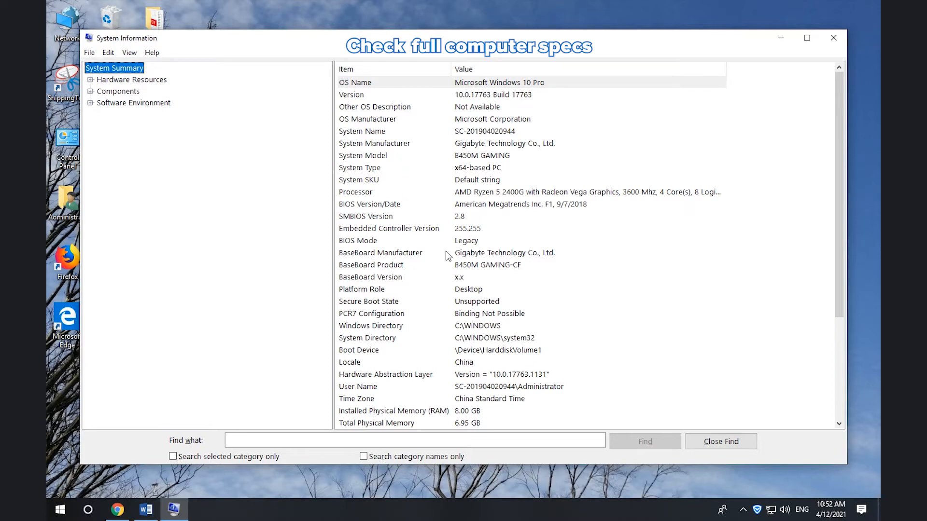
scroll("down", 3)
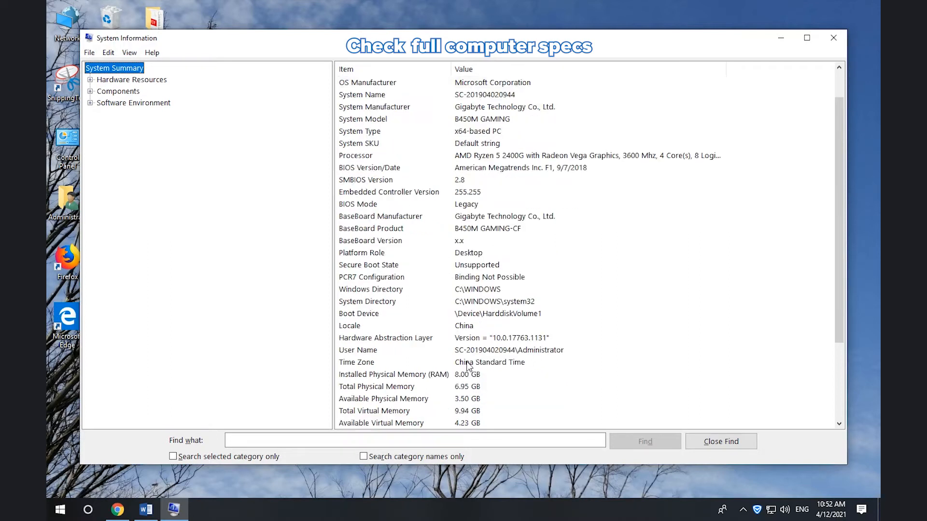
scroll("down", 3)
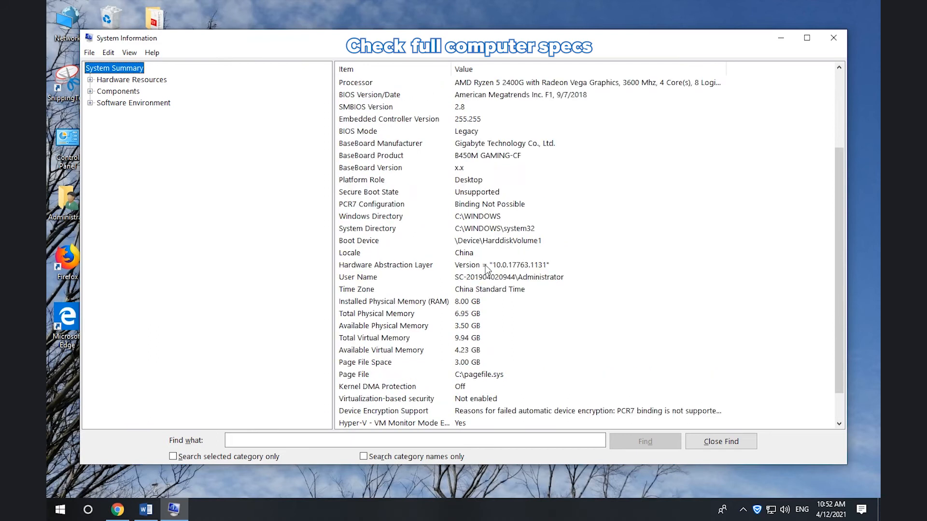
scroll("down", 3)
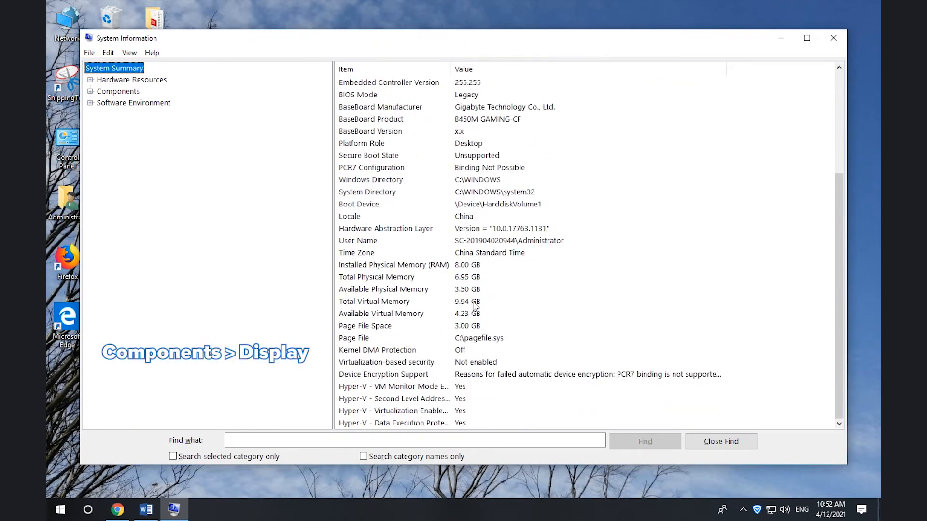
Step: Expand Components, check the Display adapter, then show Sound Device with AMD and Realtek audio
left_click(88, 91)
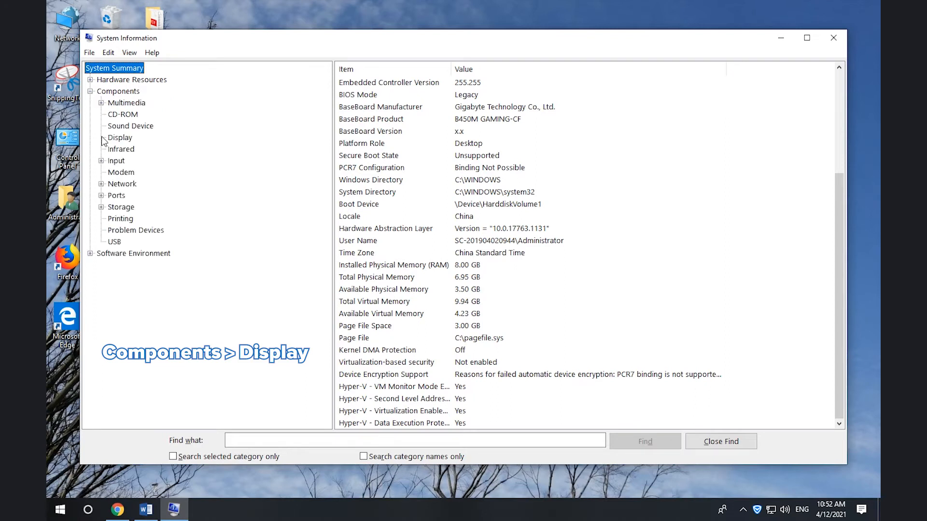
left_click(119, 137)
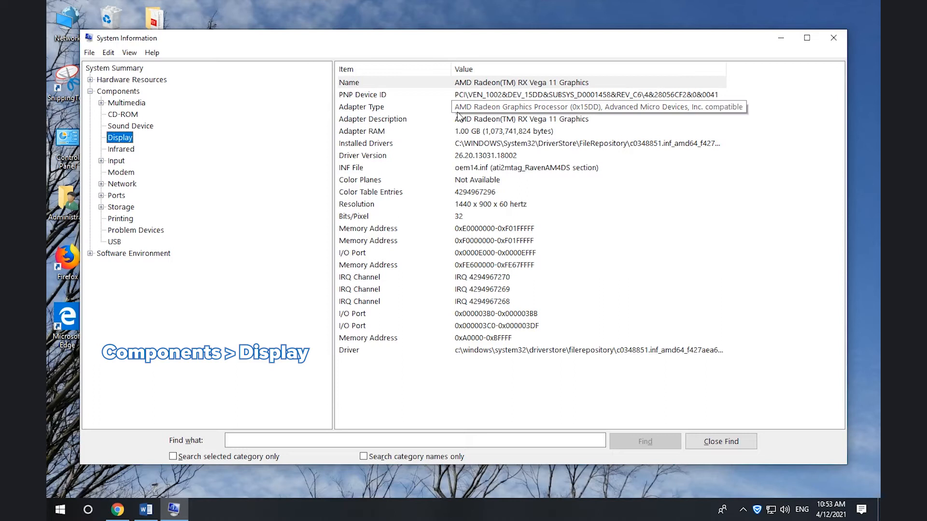
mouse_move(416, 242)
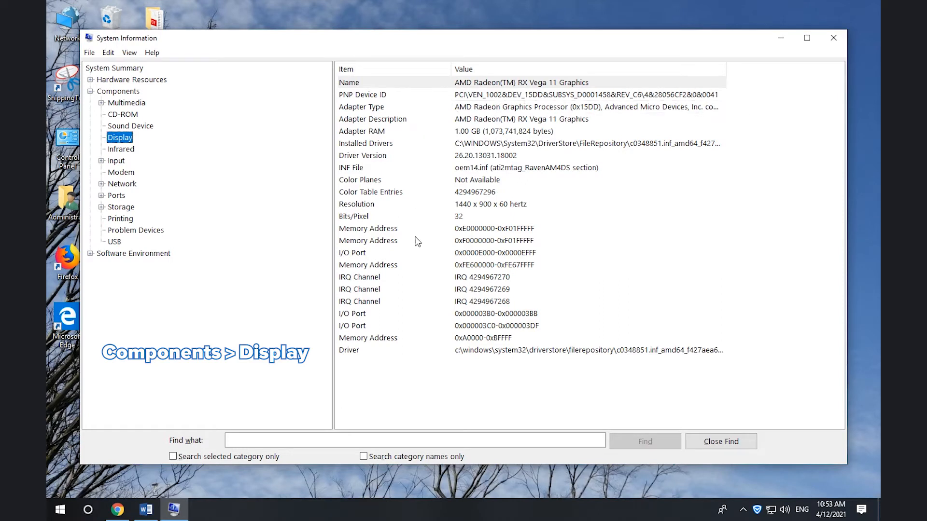
mouse_move(410, 356)
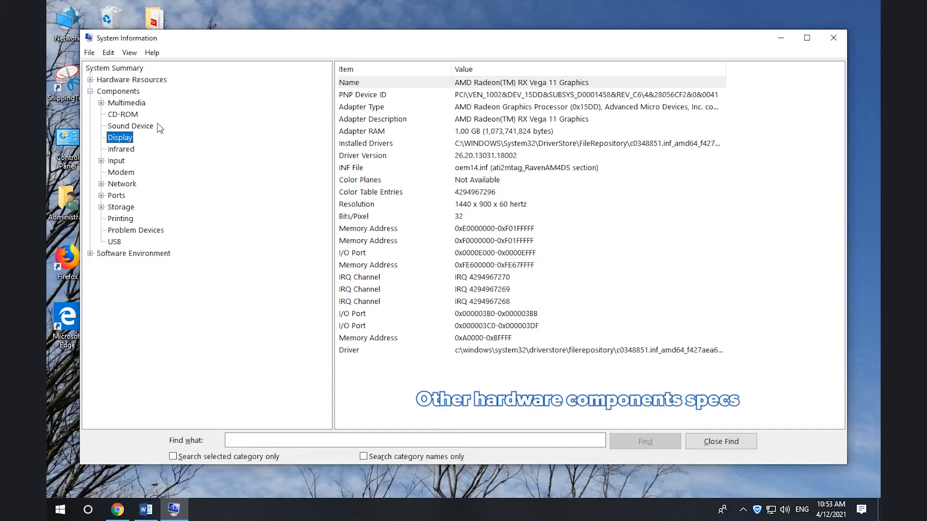
left_click(130, 126)
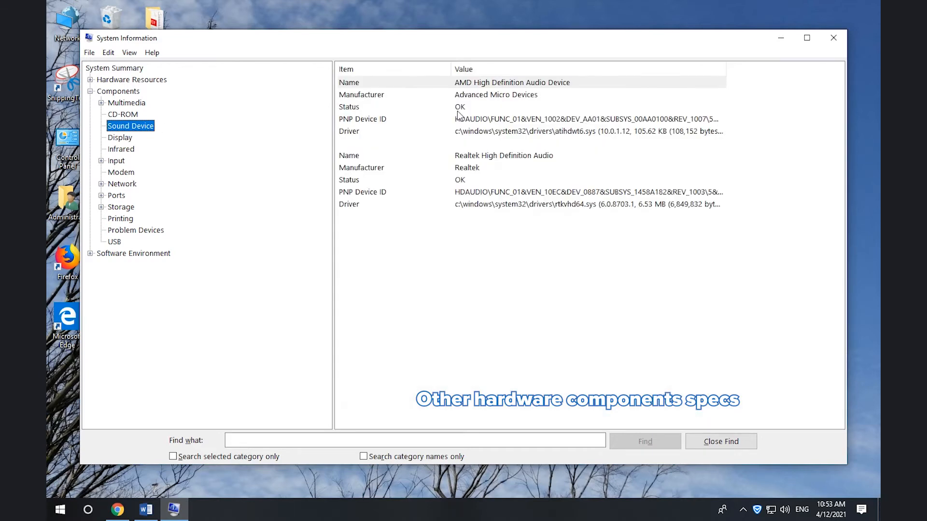
mouse_move(500, 220)
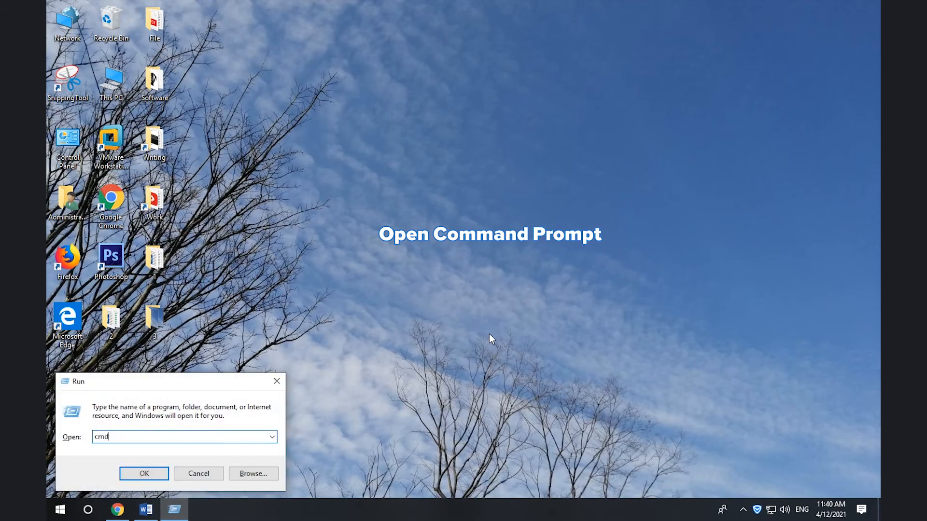
Step: Run systeminfo in Command Prompt, scroll down to the installed hotfixes, and close the window
left_click(144, 474)
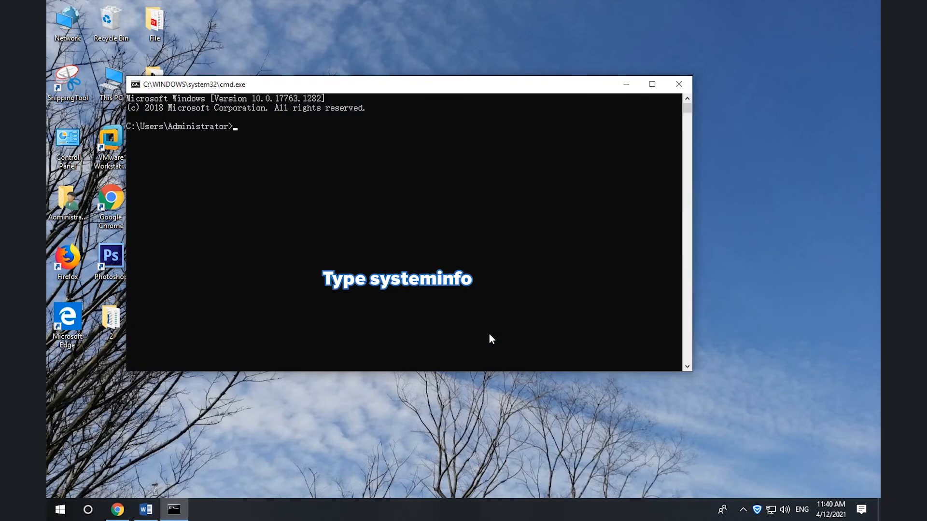
type("systeminfo")
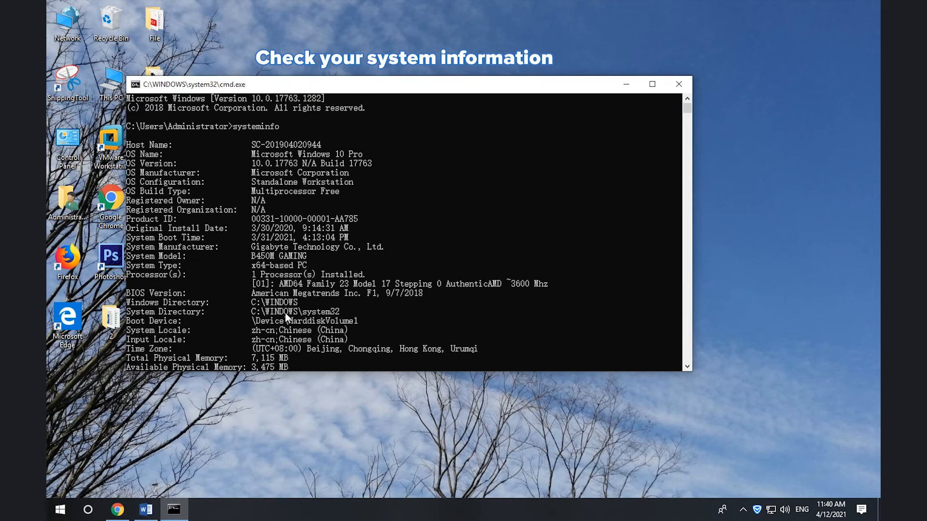
scroll("down", 3)
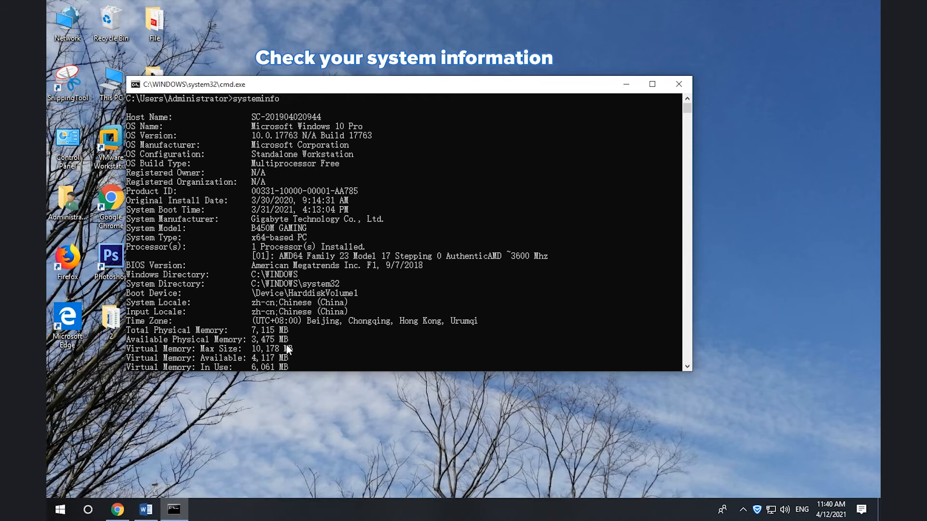
scroll("down", 3)
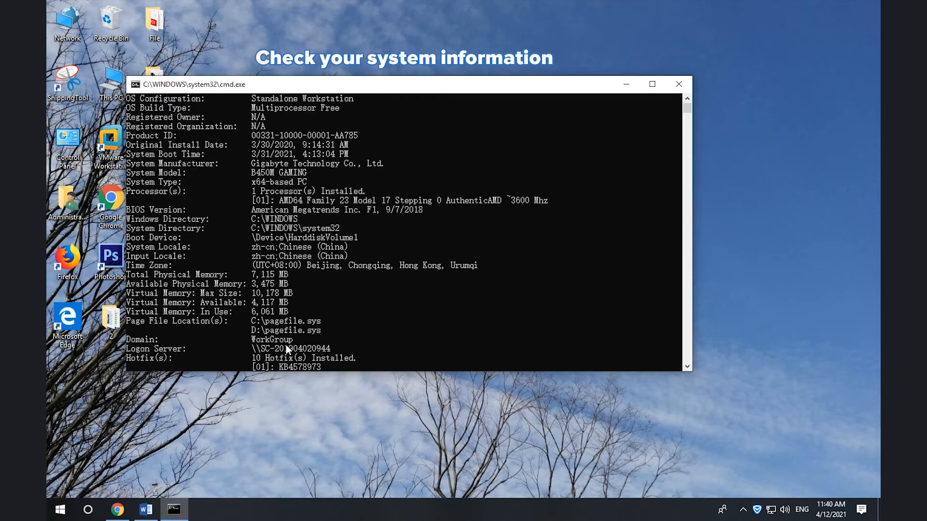
left_click(677, 84)
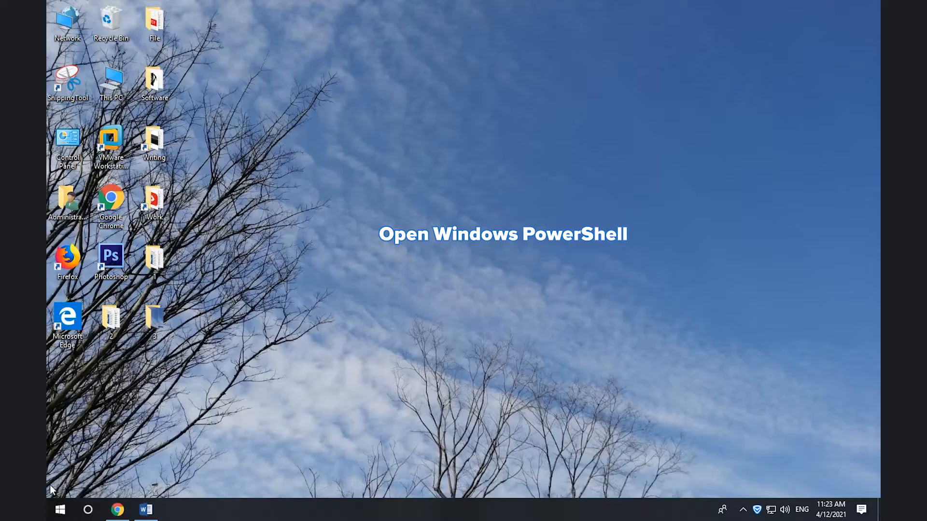
Step: Run get-computerinfo in an admin PowerShell, scroll back to the top Windows details, and close
right_click(60, 509)
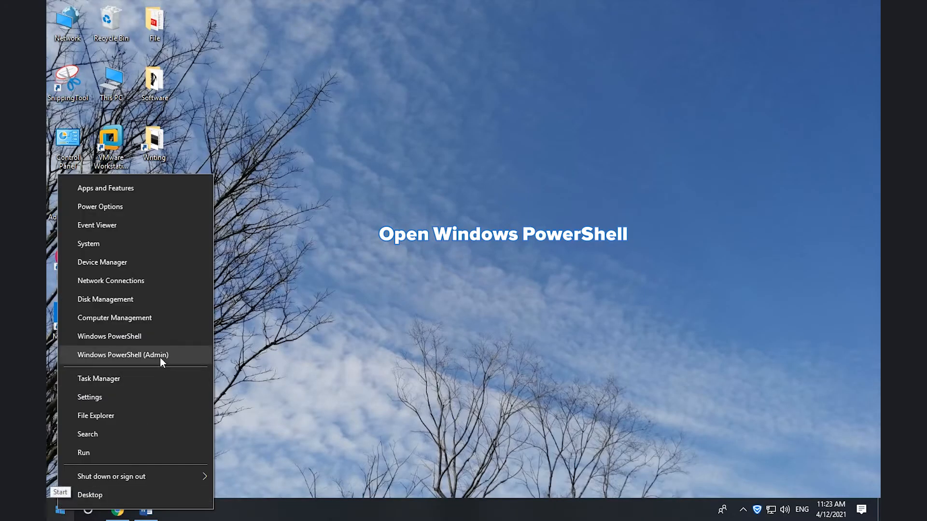
left_click(123, 355)
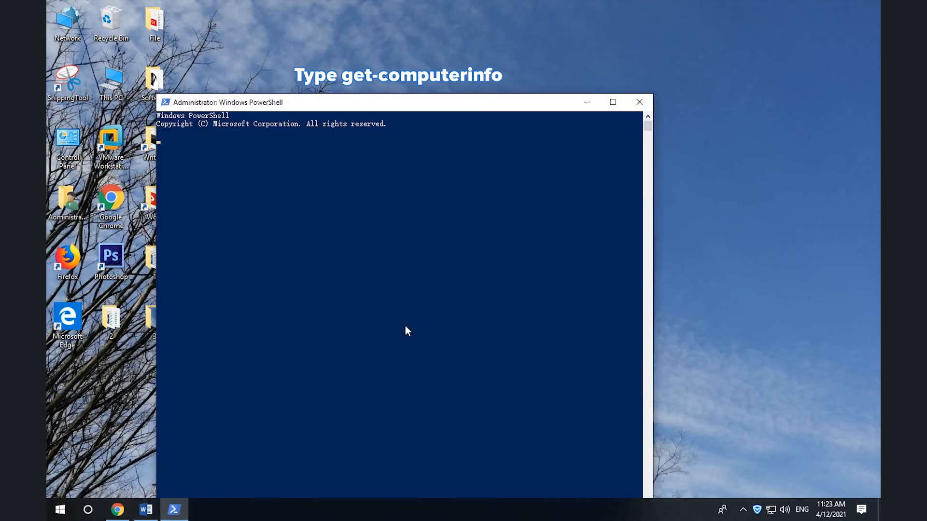
type("get")
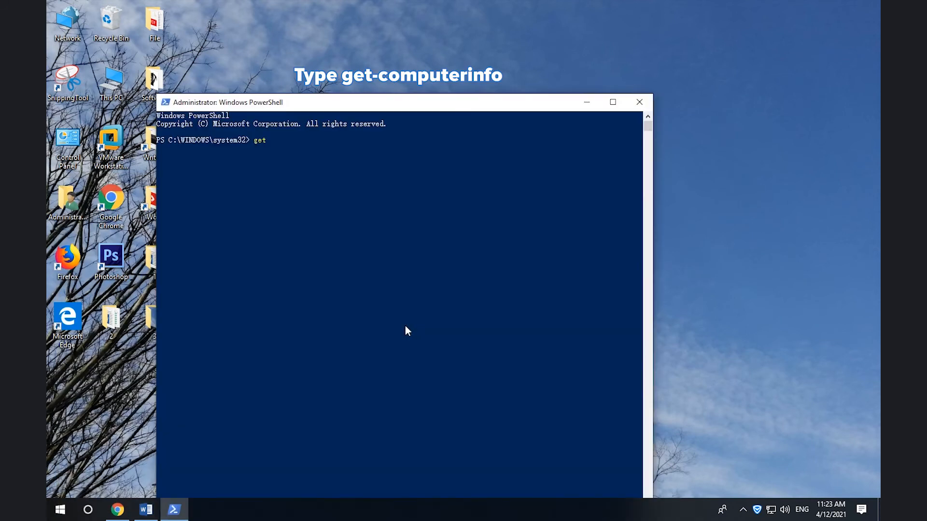
type("-computer")
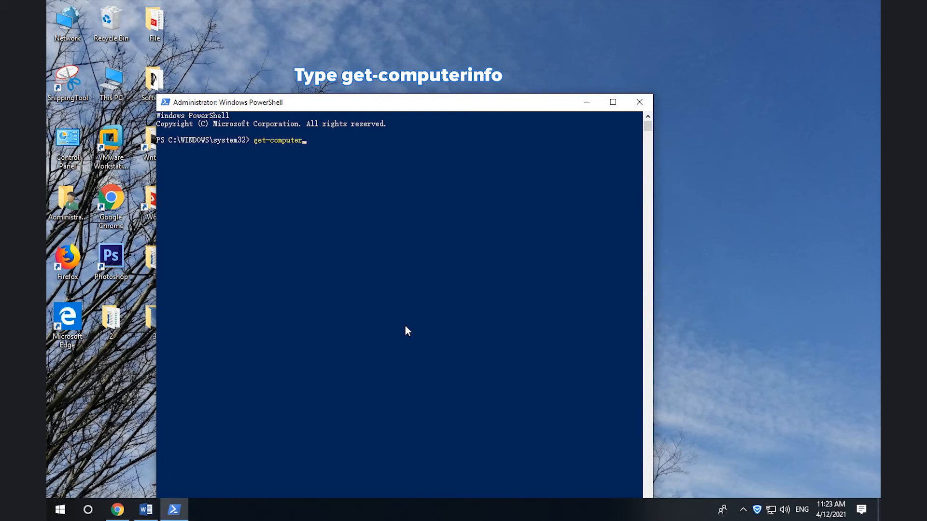
type("info")
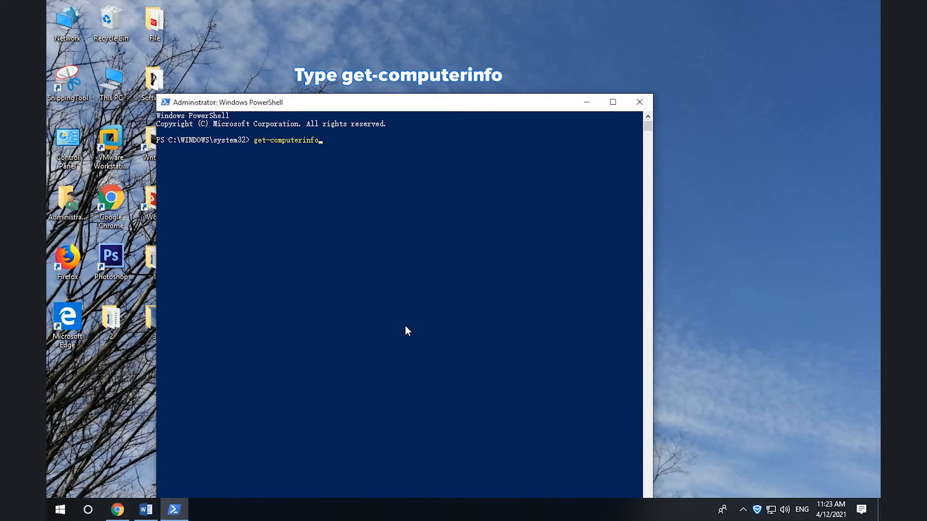
key("Return")
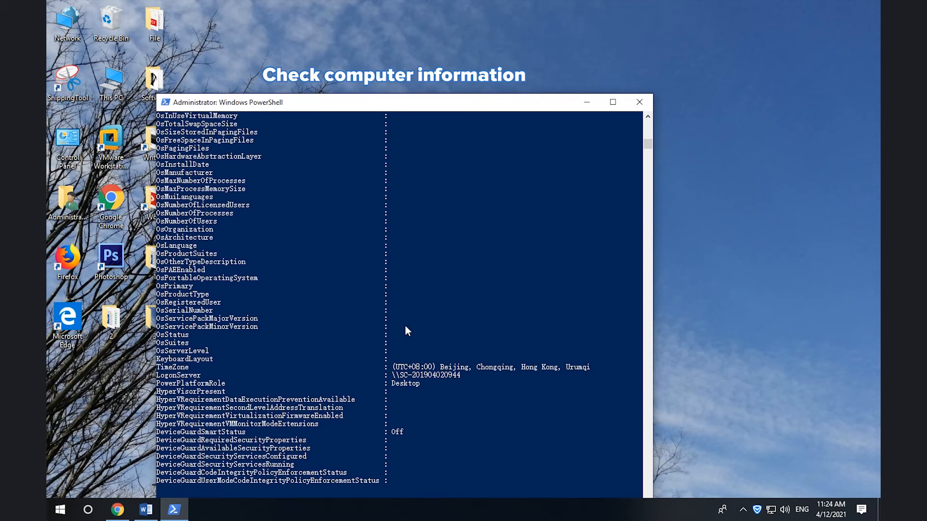
scroll("up", 3)
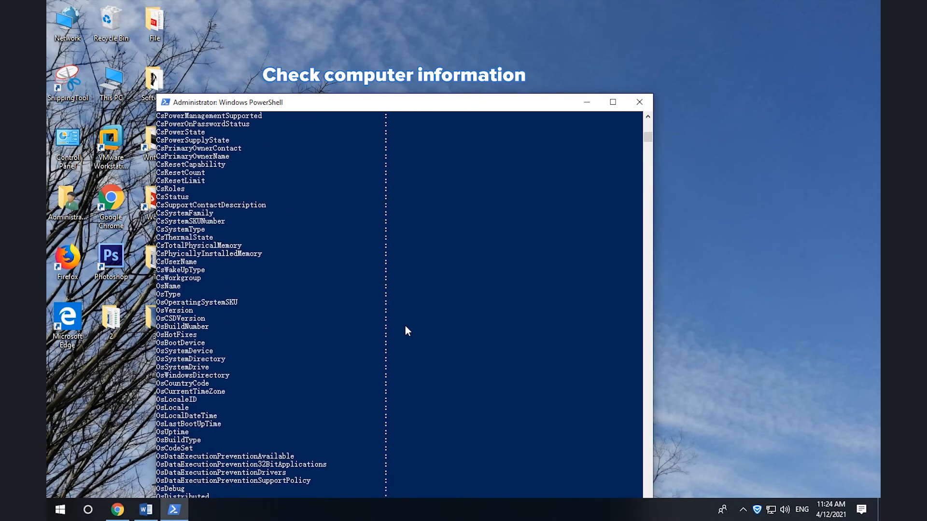
scroll("up", 3)
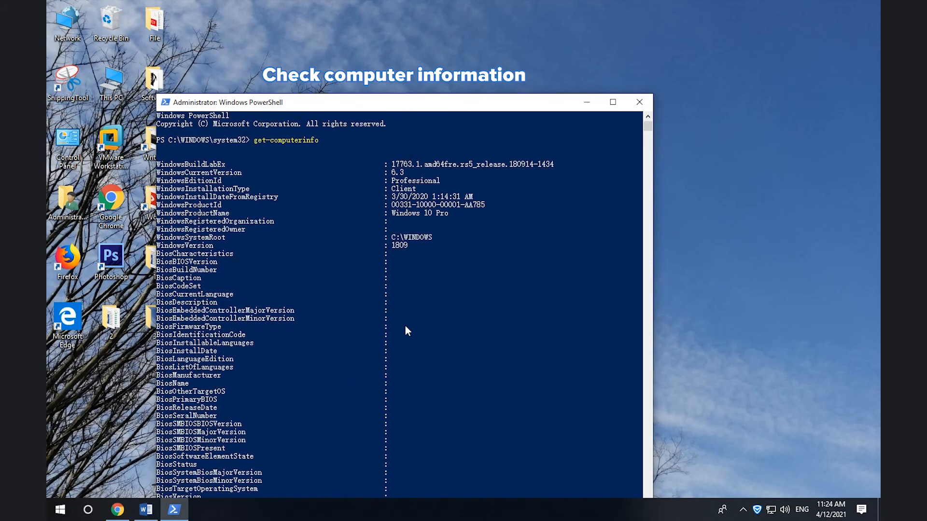
left_click(638, 102)
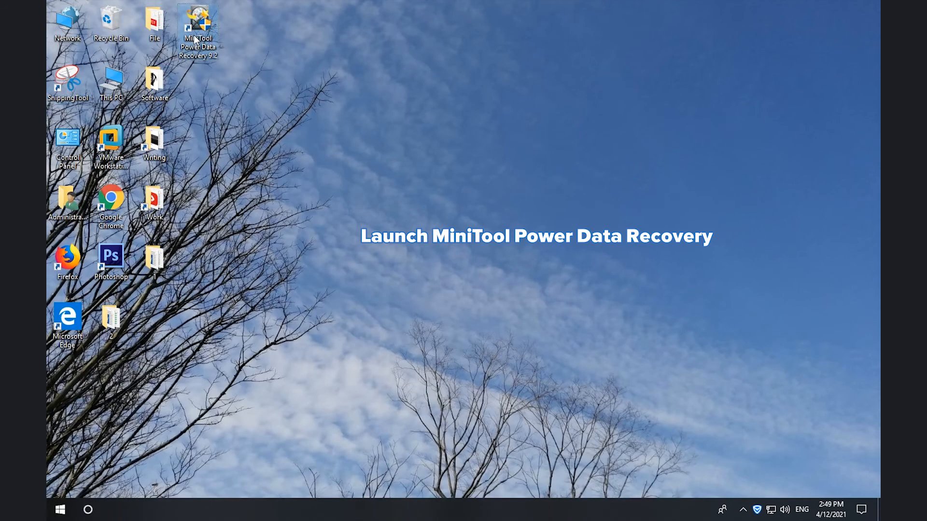
Step: Launch MiniTool, dismiss the ad, and save three selected Lost Files (75 KB) from the Desktop scan
double_click(198, 24)
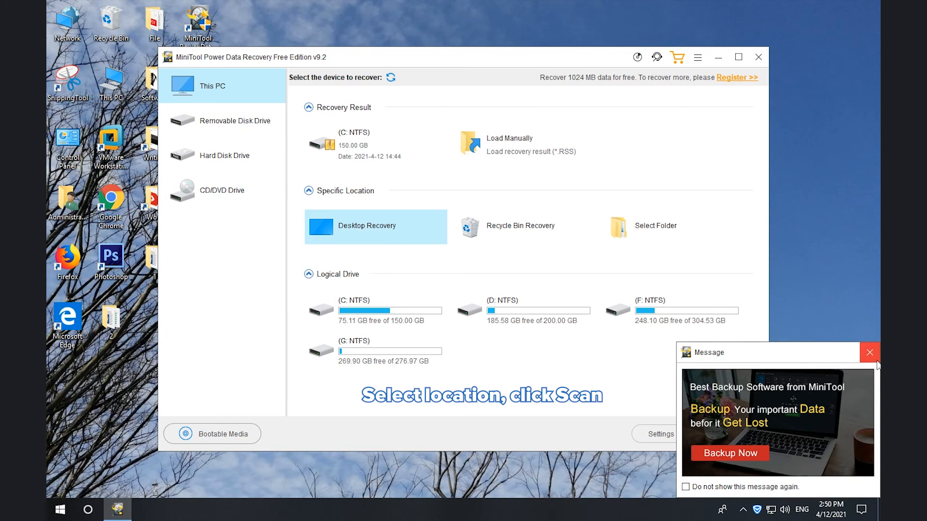
left_click(375, 227)
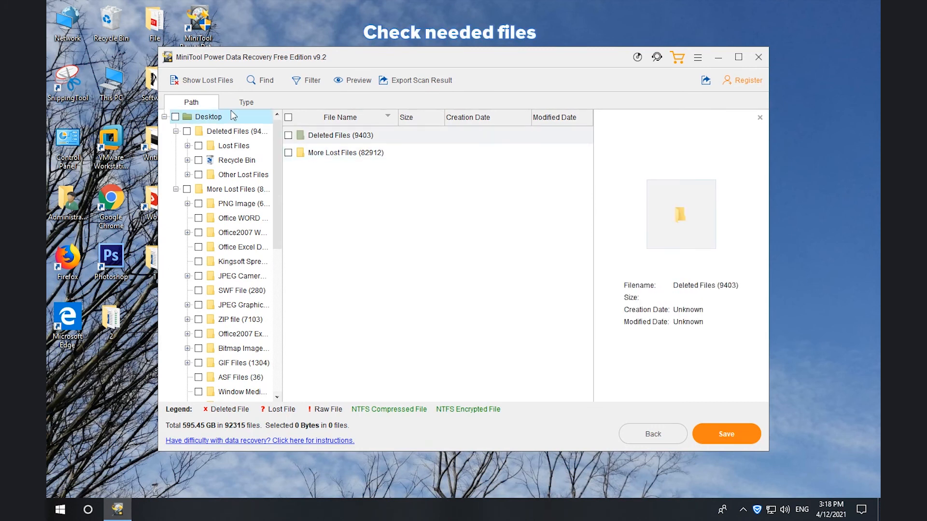
left_click(234, 146)
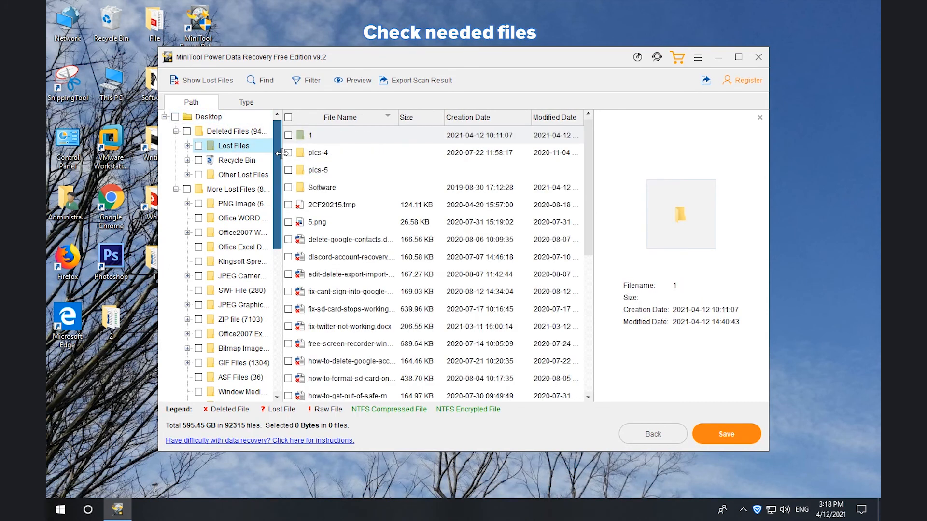
left_click(287, 153)
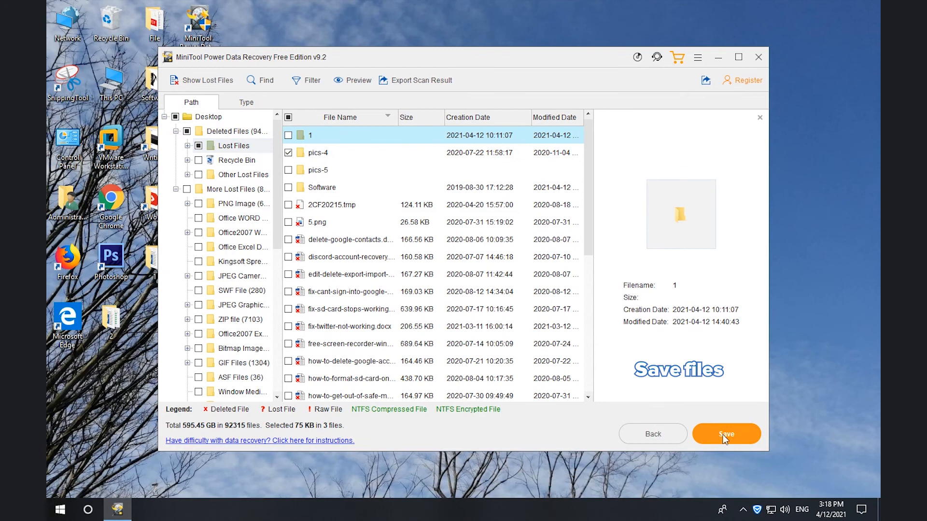
left_click(726, 434)
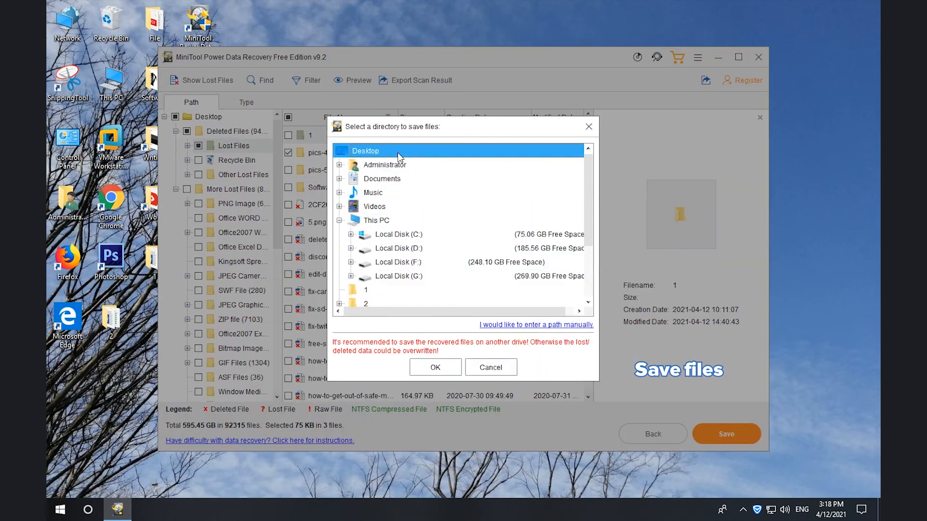
left_click(435, 367)
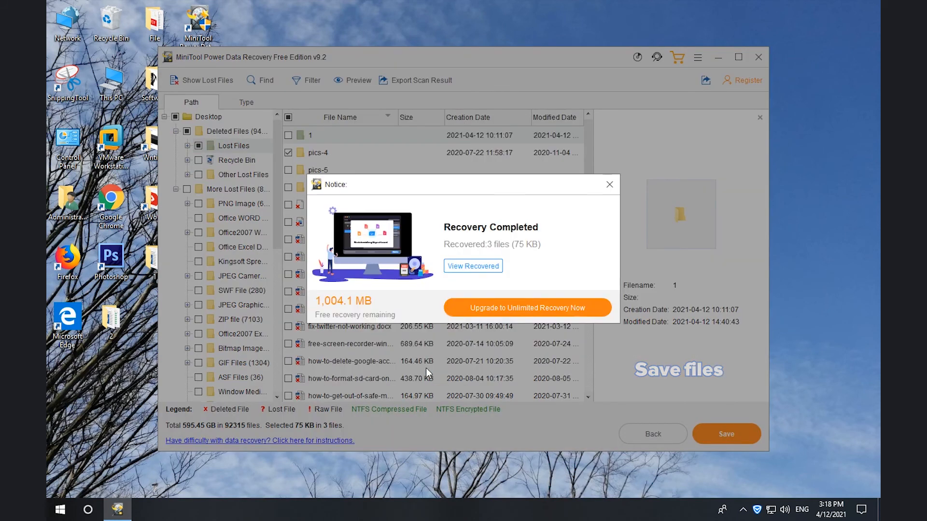